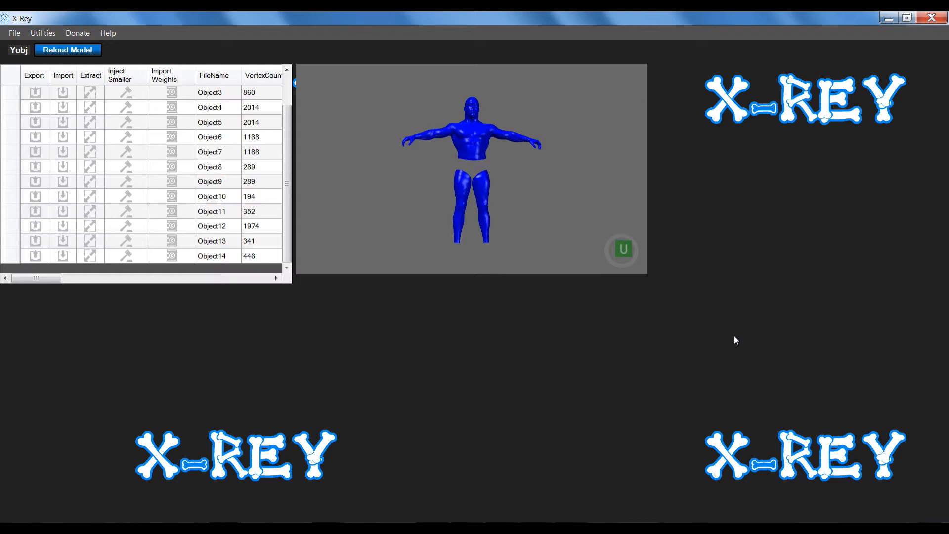
- Preview Object0, then Object1 to show the torso mesh on its own
{"action": "scroll", "scroll_direction": "up", "scroll_amount": 3}
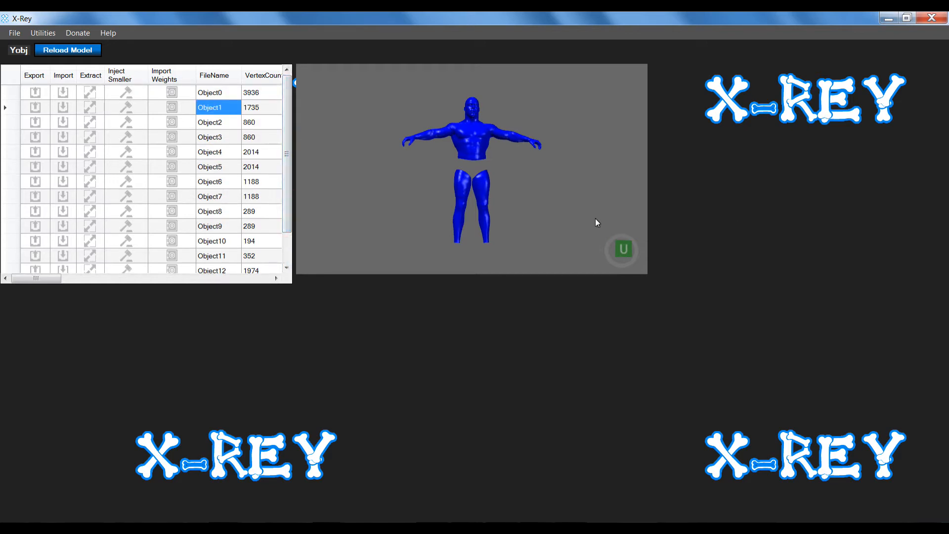
{"action": "mouse_move", "coordinate": [455, 204]}
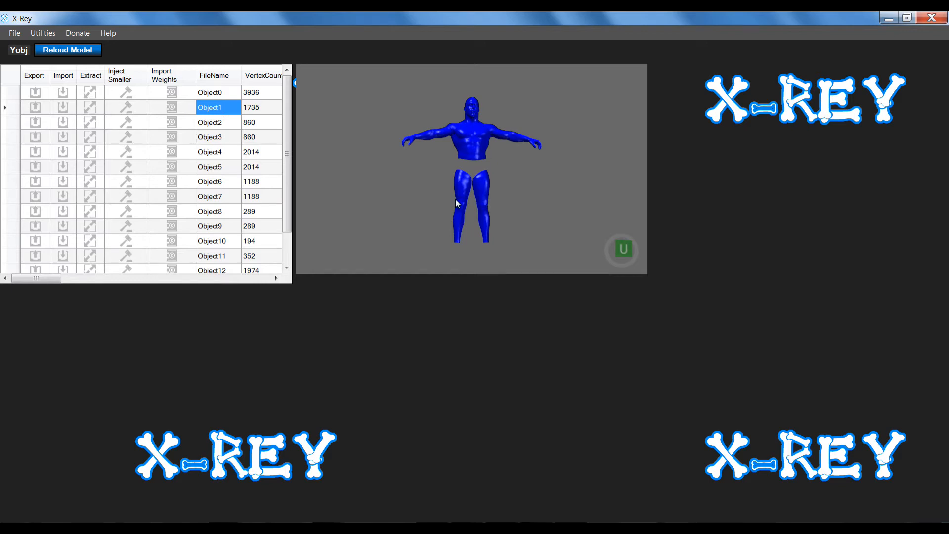
{"action": "left_click", "coordinate": [209, 92]}
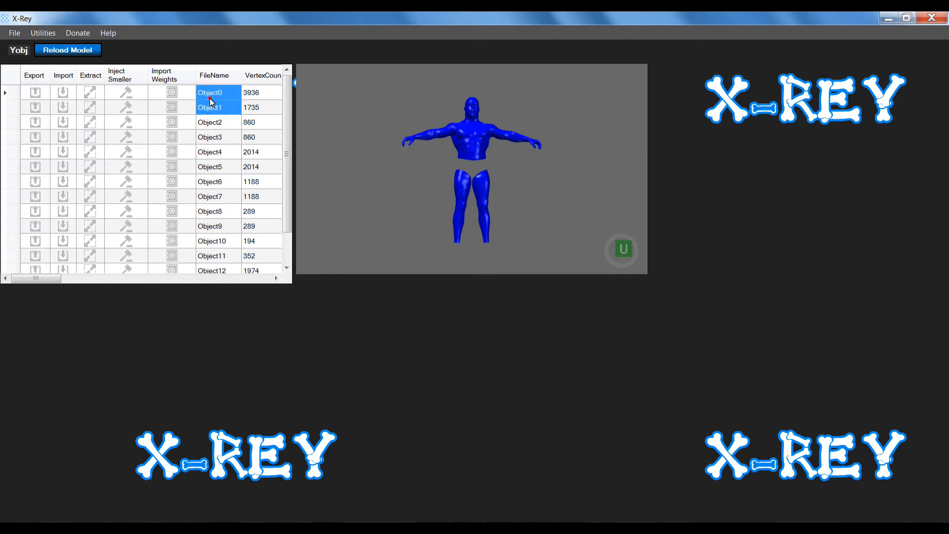
{"action": "left_click", "coordinate": [209, 92]}
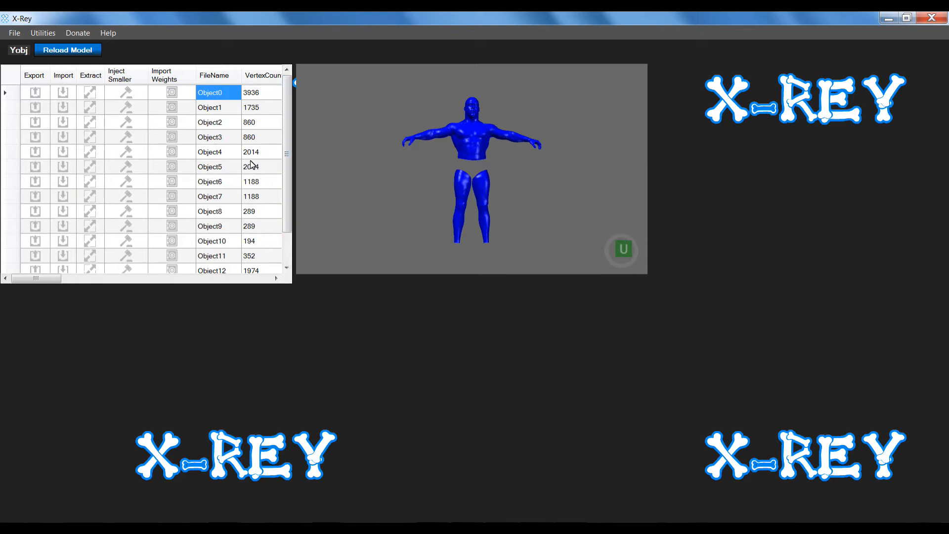
{"action": "mouse_move", "coordinate": [366, 171]}
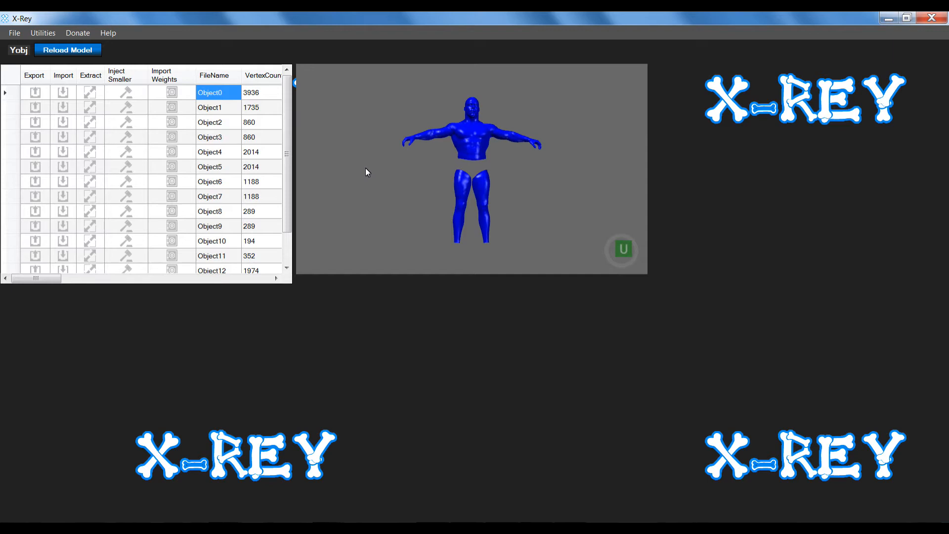
{"action": "left_click", "coordinate": [210, 106]}
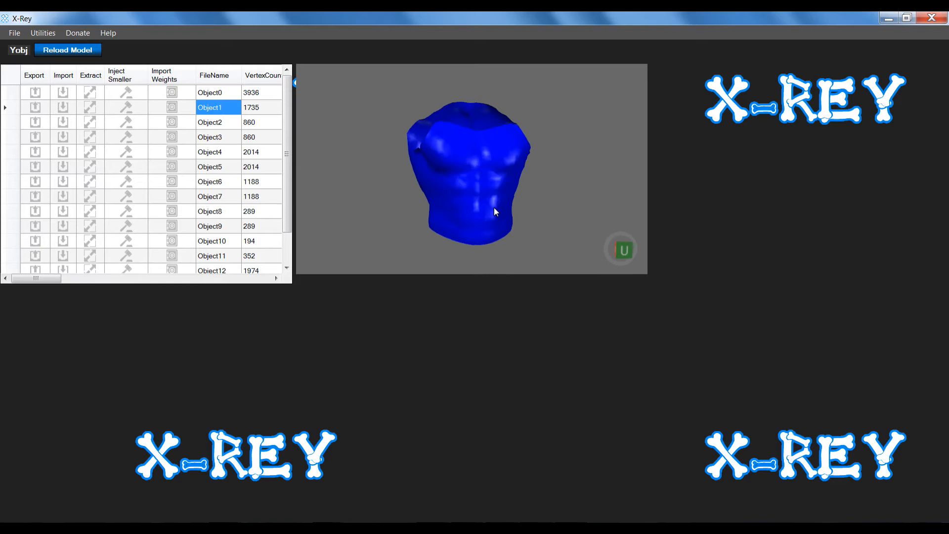
{"action": "mouse_move", "coordinate": [374, 331]}
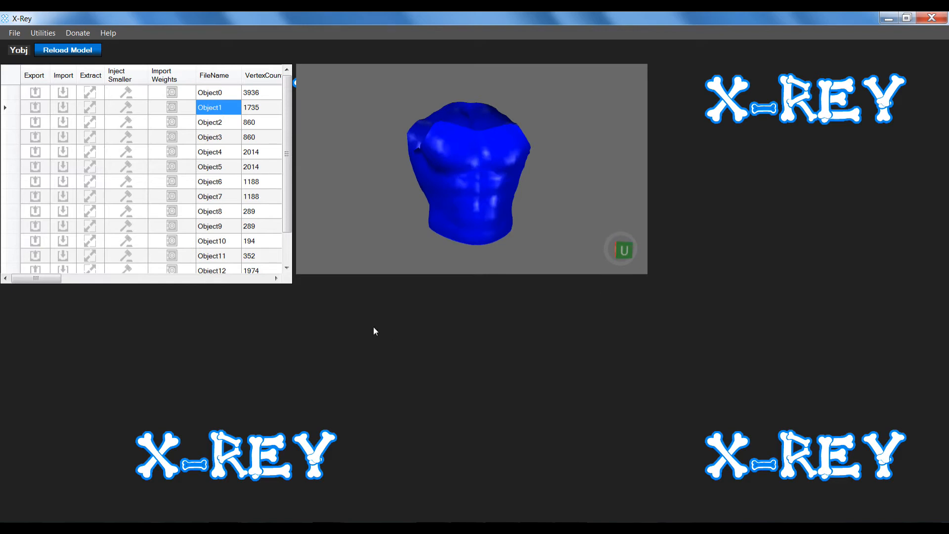
{"action": "mouse_move", "coordinate": [394, 193]}
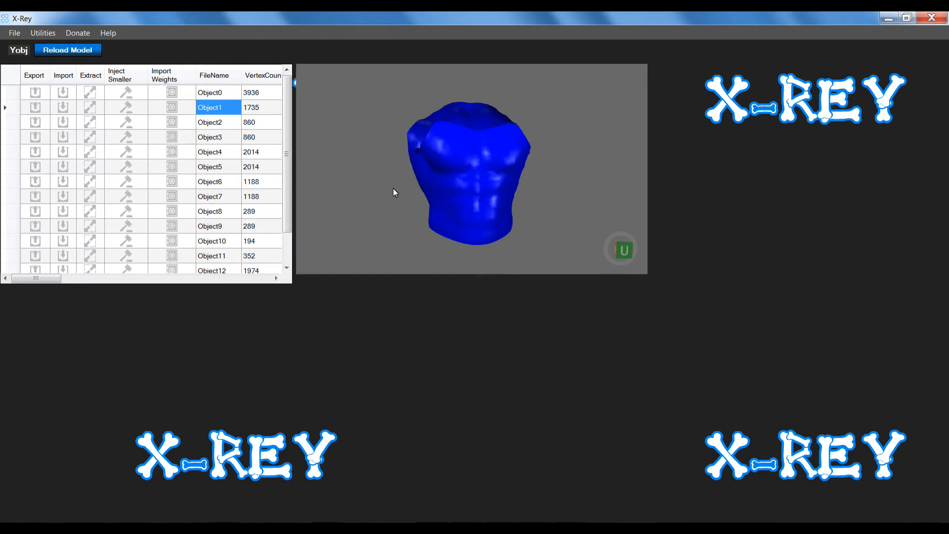
{"action": "mouse_move", "coordinate": [437, 171]}
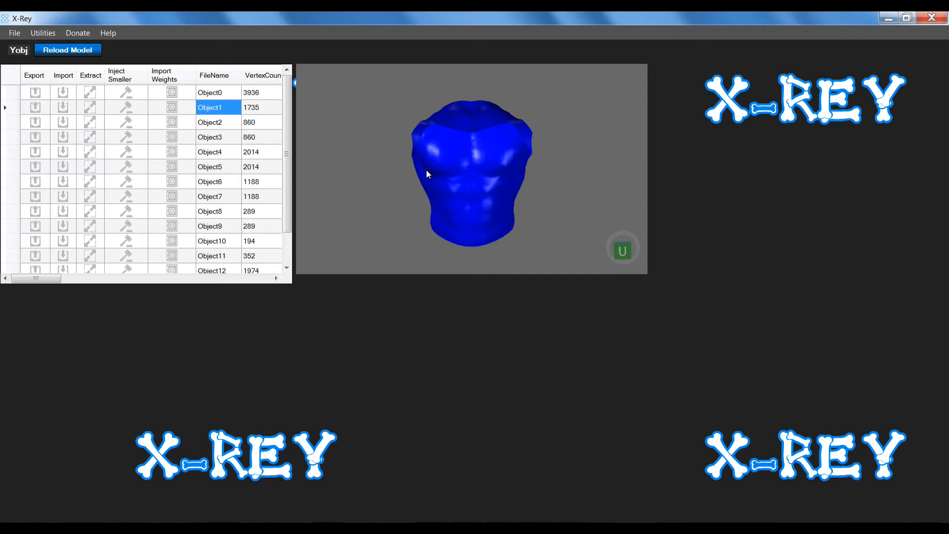
{"action": "mouse_move", "coordinate": [701, 325]}
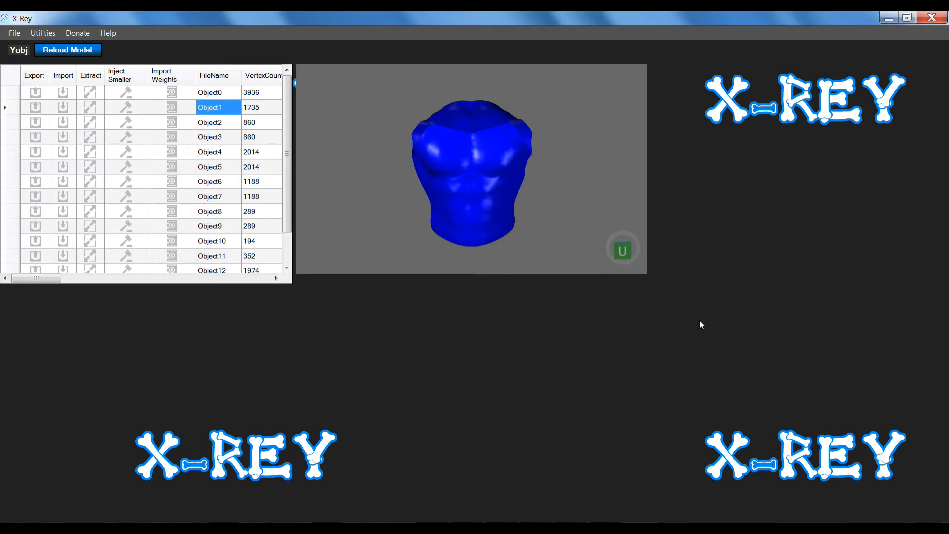
{"action": "mouse_move", "coordinate": [718, 319]}
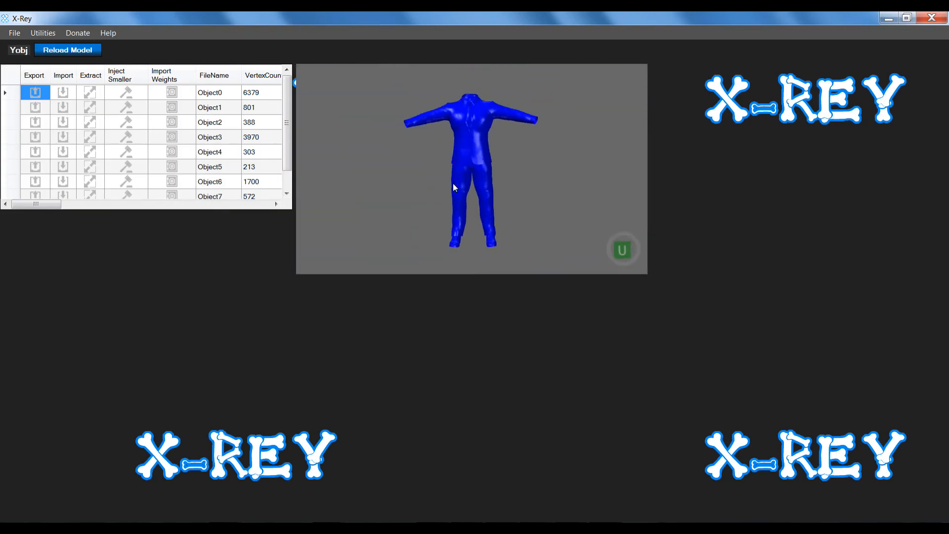
{"action": "mouse_move", "coordinate": [428, 121]}
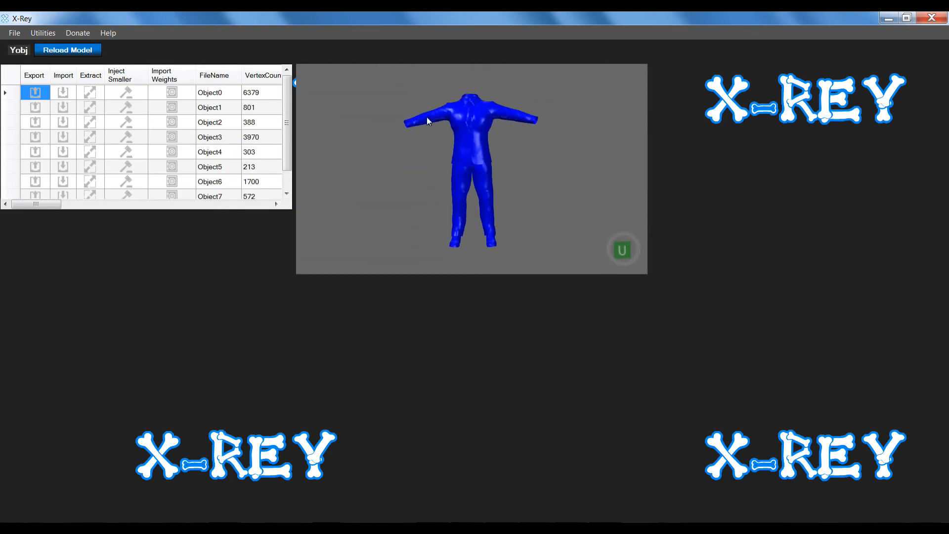
{"action": "mouse_move", "coordinate": [468, 134]}
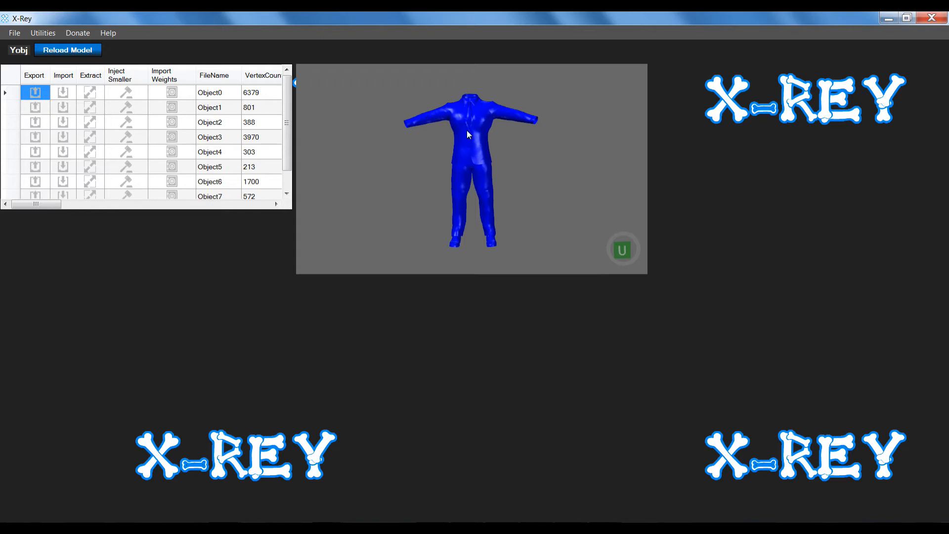
{"action": "mouse_move", "coordinate": [492, 127]}
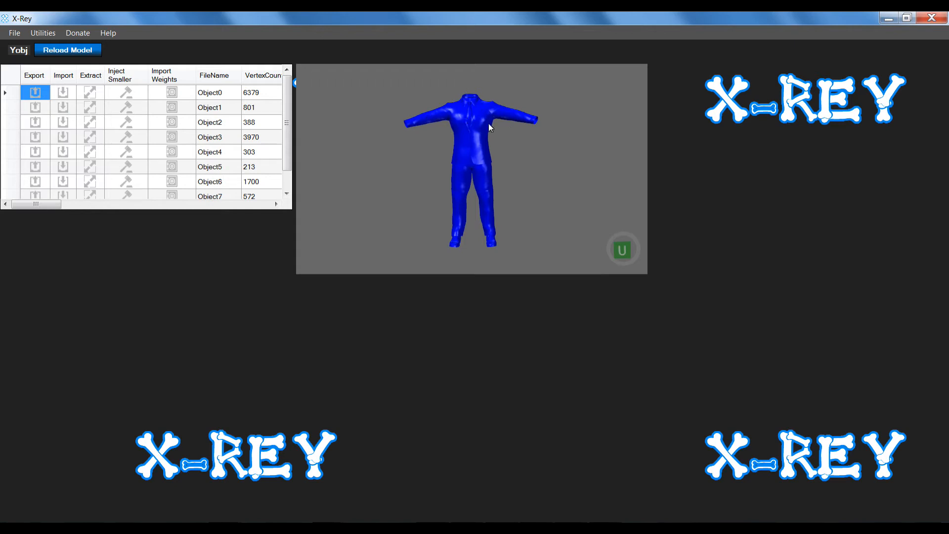
- Reload the body model and leave the yCS_skin and yCS_trans shader names unchanged via Cancel
{"action": "left_click", "coordinate": [67, 49]}
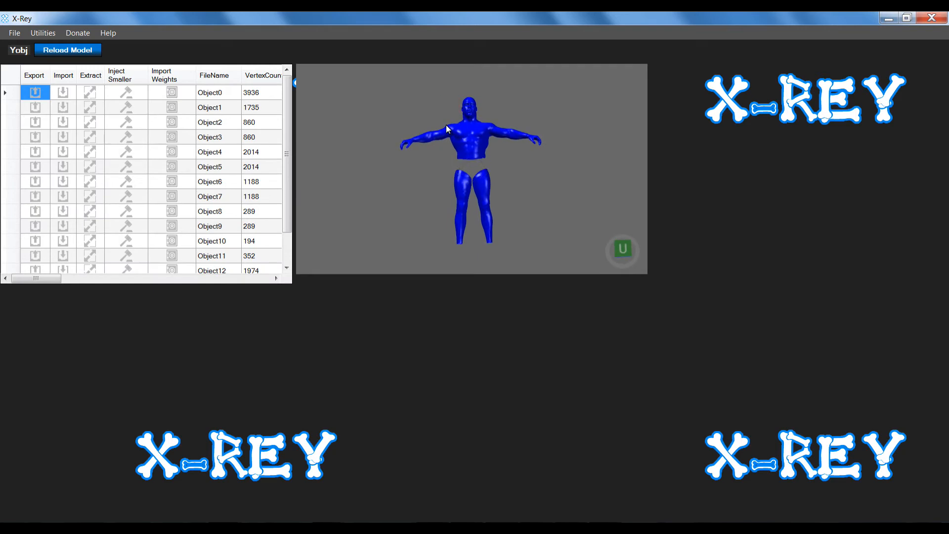
{"action": "mouse_move", "coordinate": [217, 107]}
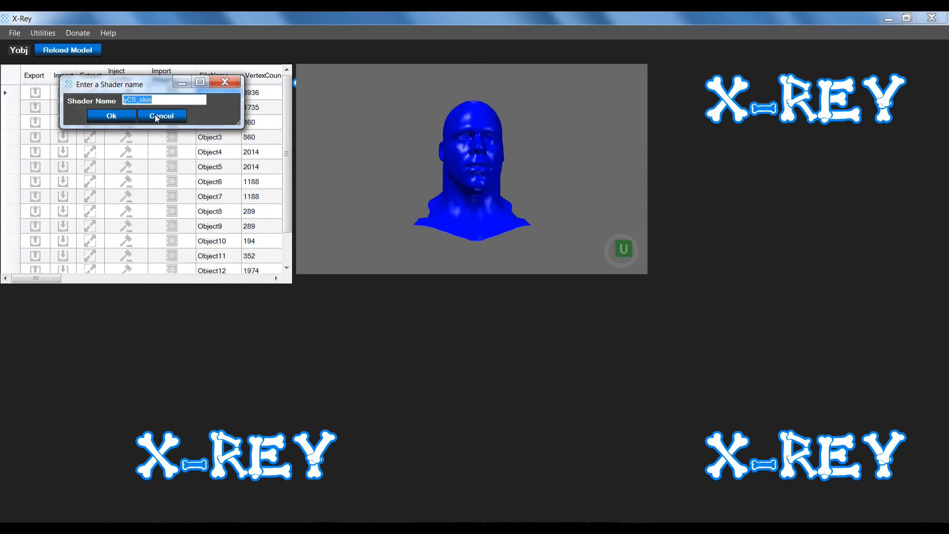
{"action": "left_click", "coordinate": [161, 116]}
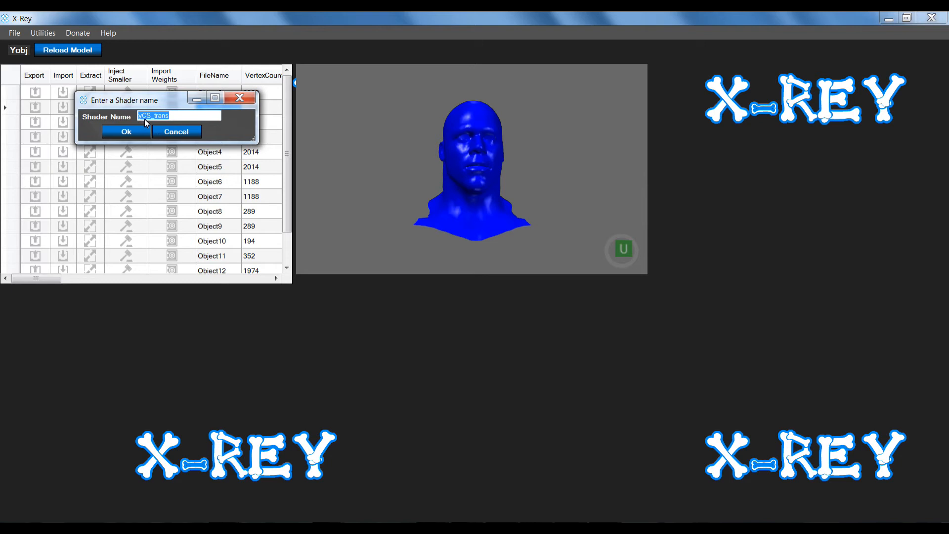
{"action": "mouse_move", "coordinate": [190, 123]}
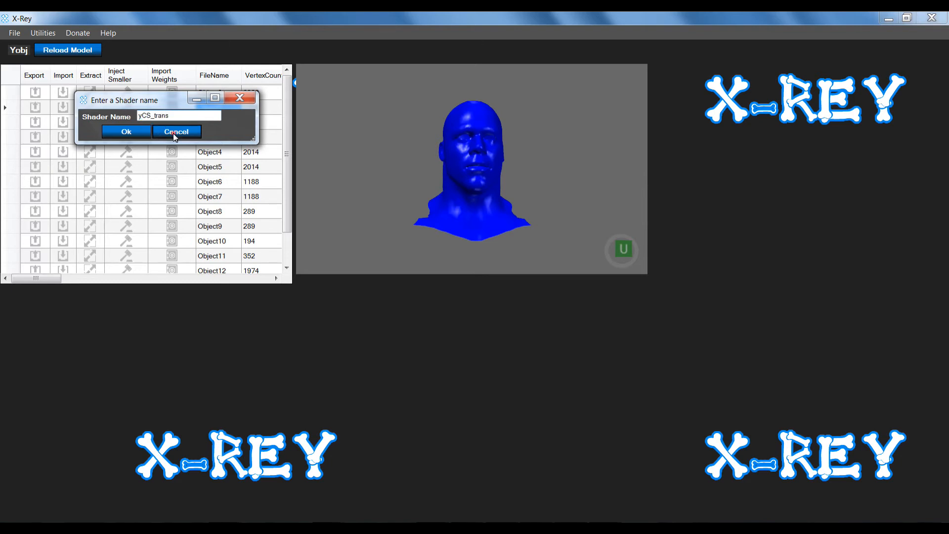
{"action": "left_click", "coordinate": [176, 131]}
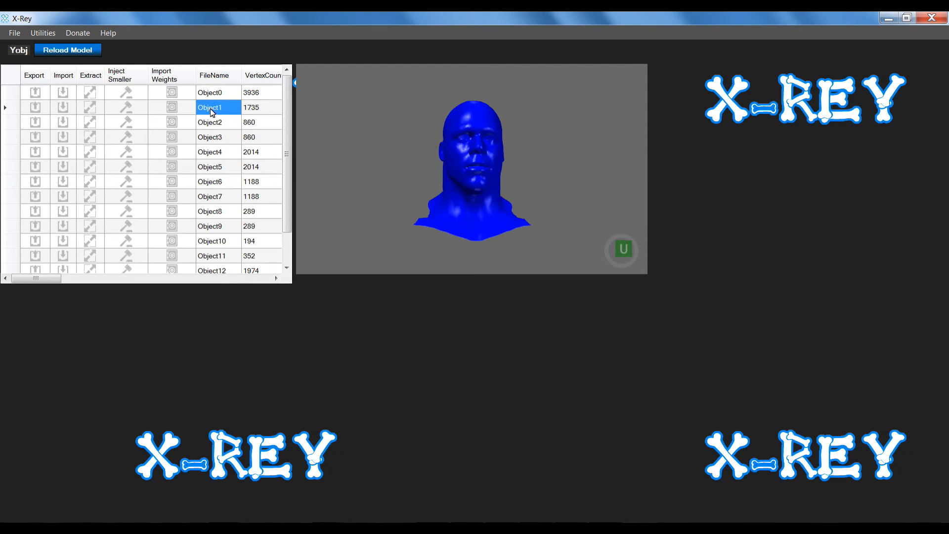
{"action": "mouse_move", "coordinate": [398, 291]}
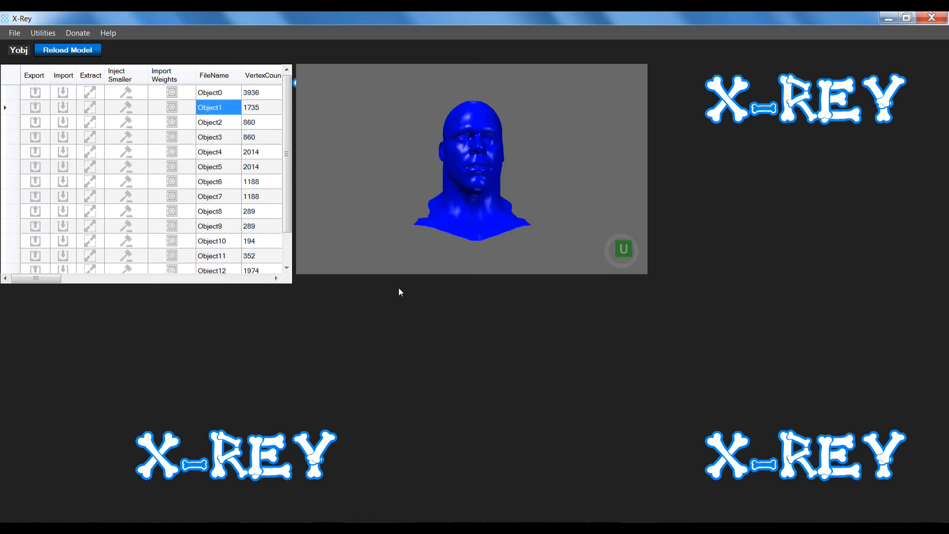
- Select Object2, then the next row in the body model's object list
{"action": "left_click", "coordinate": [209, 121]}
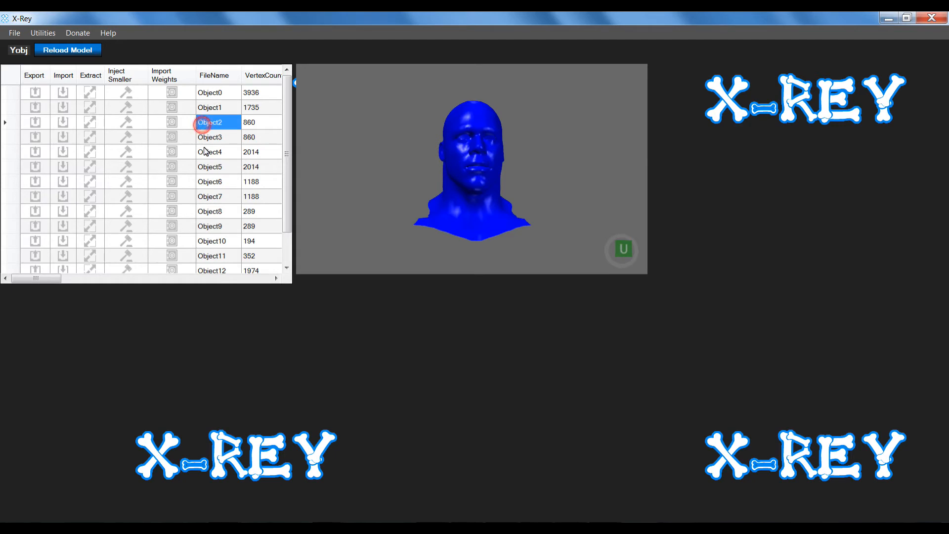
{"action": "left_click", "coordinate": [209, 137]}
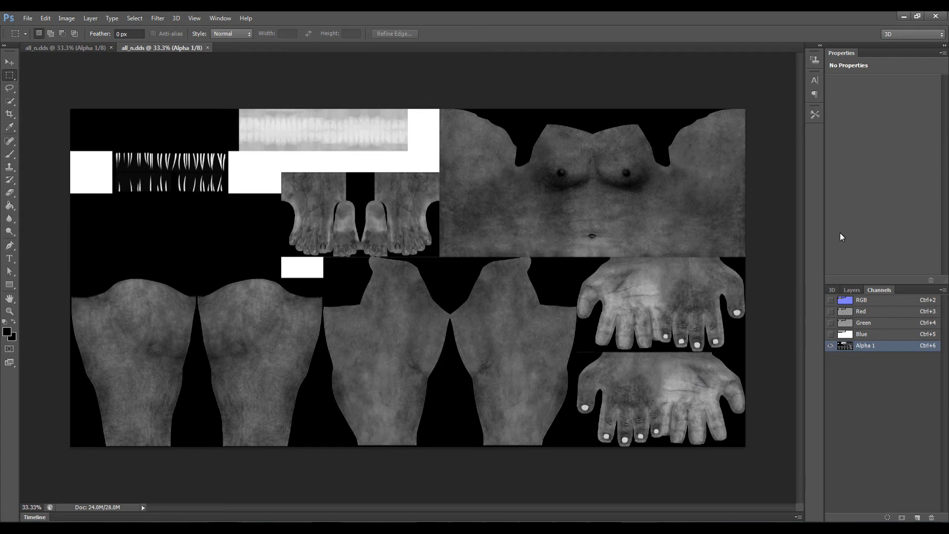
- Work on the texture's Alpha 1 channel in Photoshop, then return to X-Rey's File menu
{"action": "left_click", "coordinate": [861, 301]}
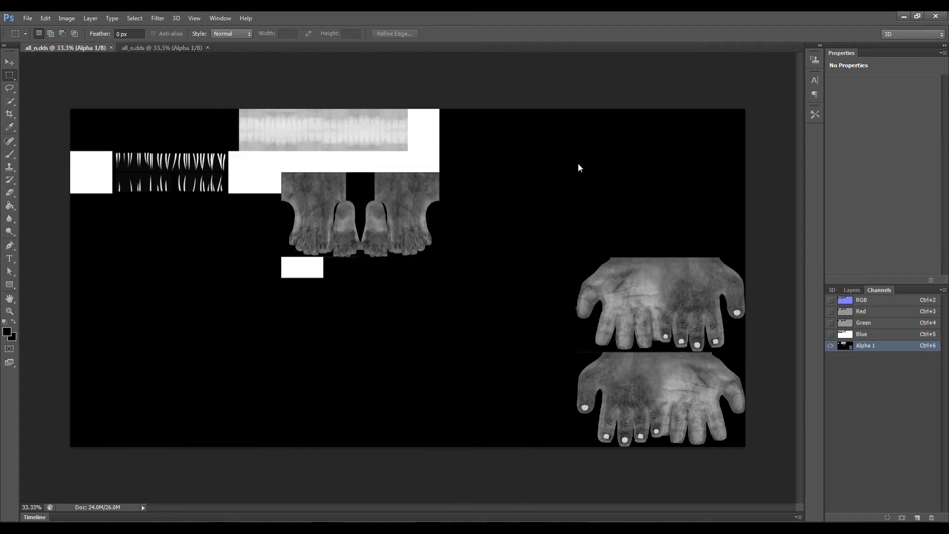
{"action": "mouse_move", "coordinate": [511, 465]}
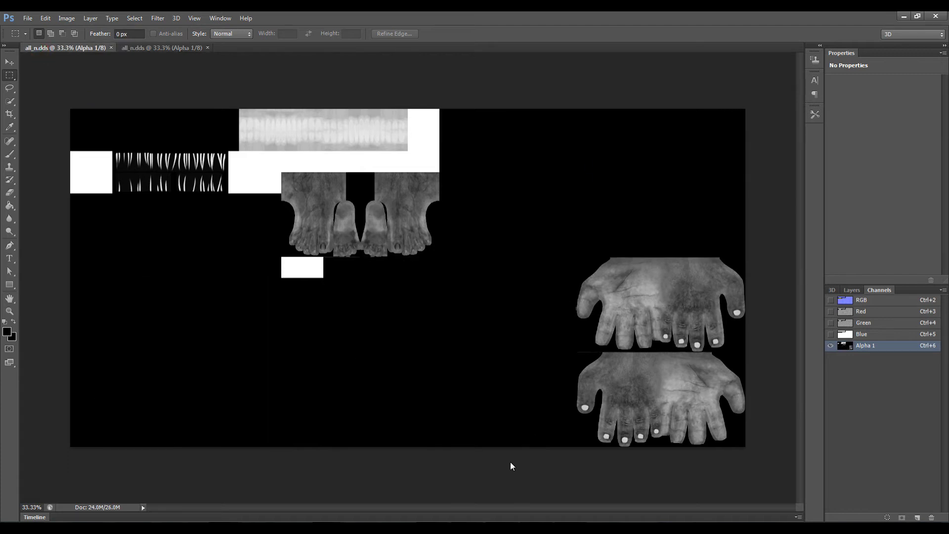
{"action": "mouse_move", "coordinate": [421, 357]}
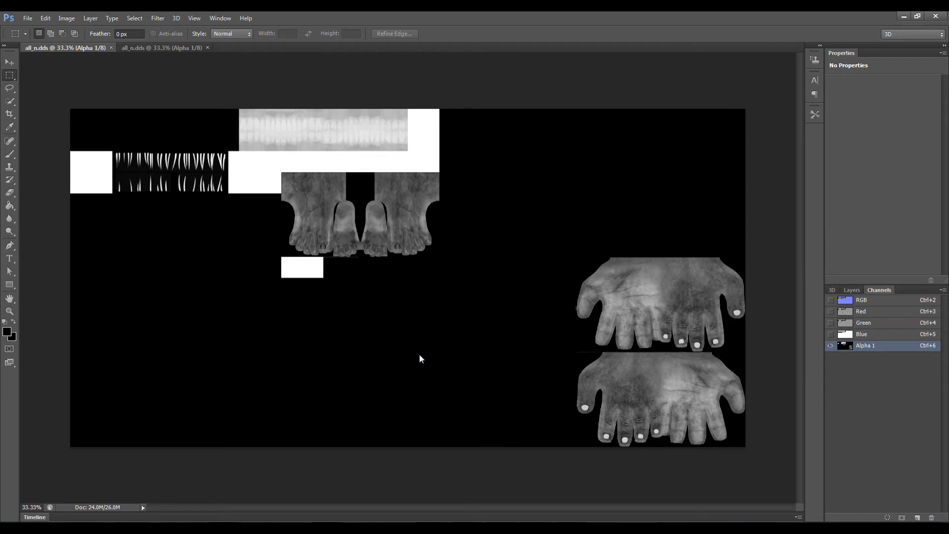
{"action": "left_click", "coordinate": [161, 47]}
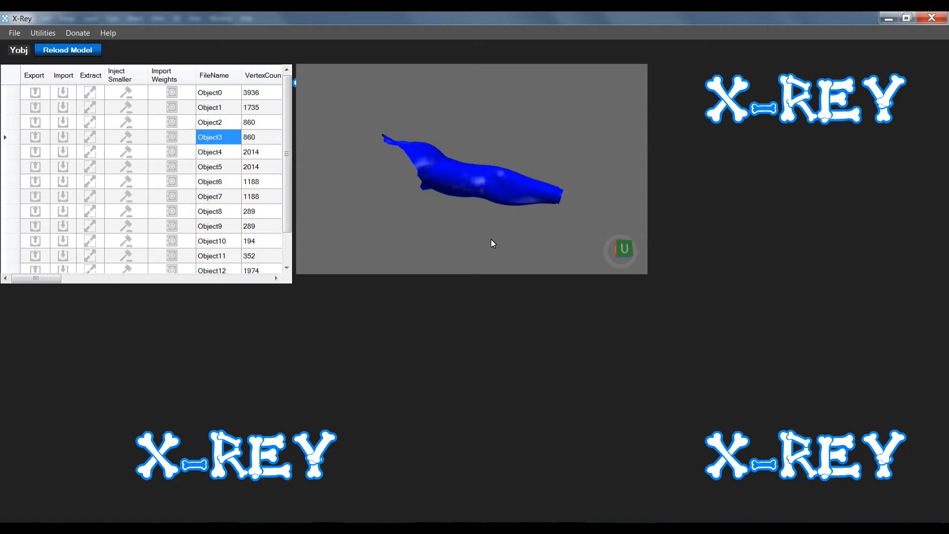
- Load the suit model and scroll its object list back to the top
{"action": "left_click", "coordinate": [68, 49]}
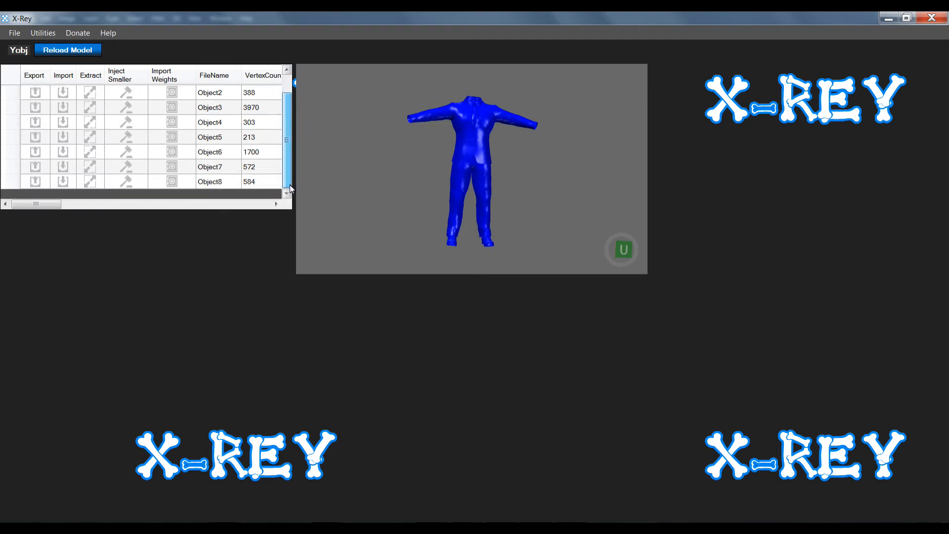
{"action": "scroll", "scroll_direction": "up", "scroll_amount": 3}
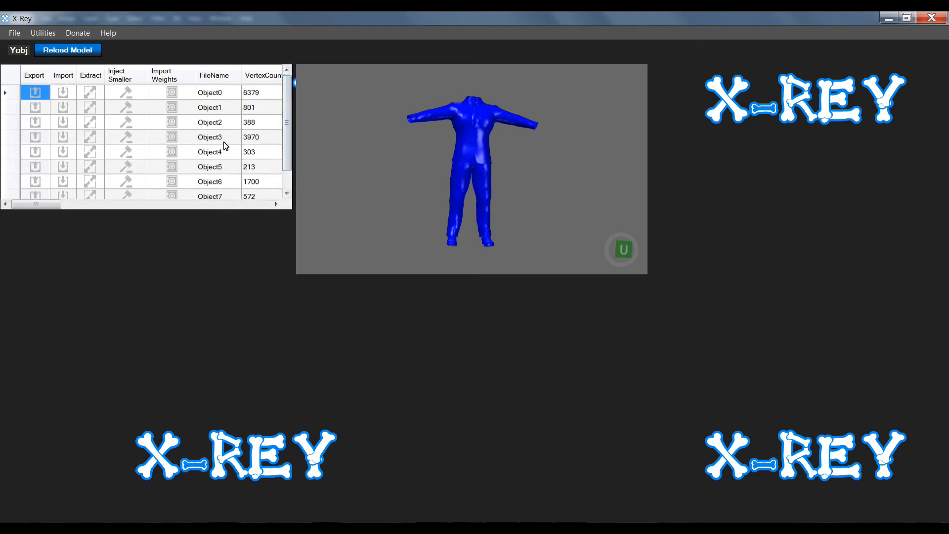
{"action": "mouse_move", "coordinate": [450, 209]}
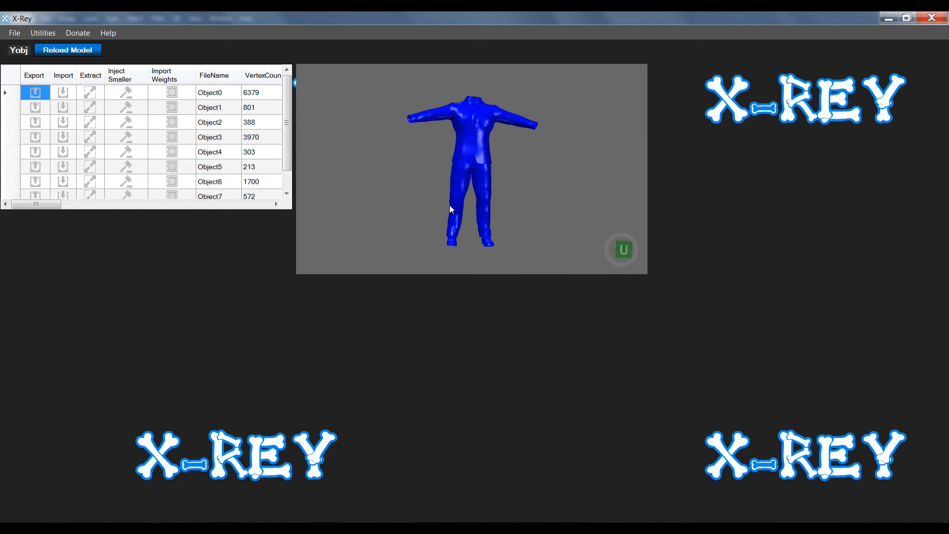
{"action": "mouse_move", "coordinate": [433, 205]}
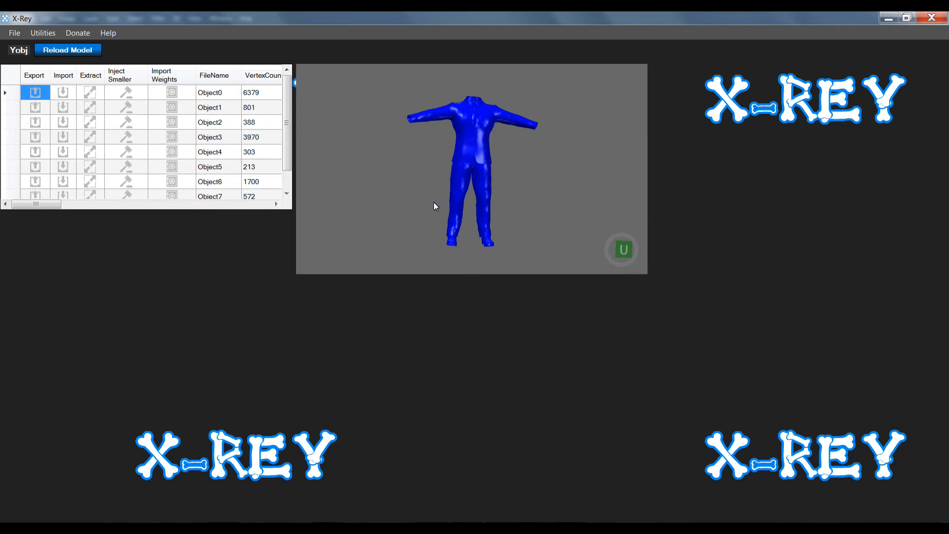
{"action": "mouse_move", "coordinate": [427, 252]}
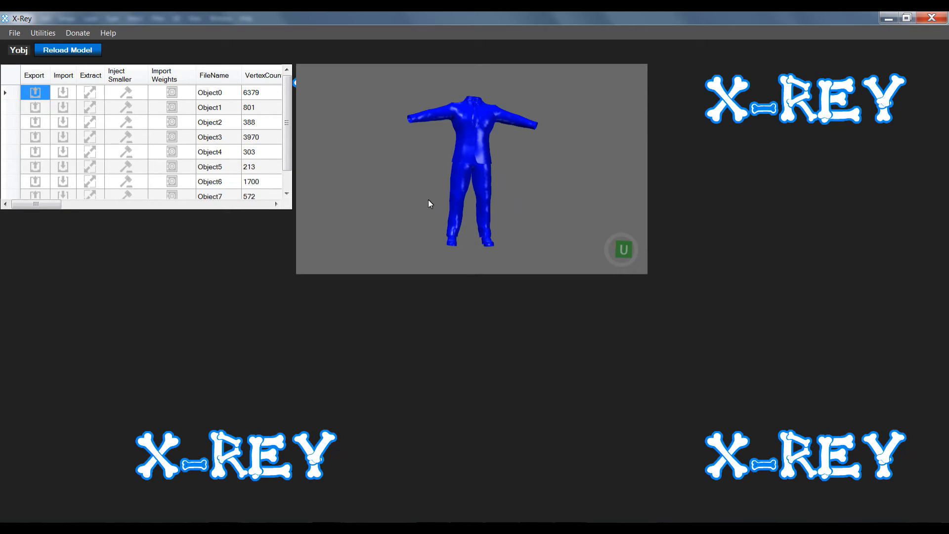
{"action": "mouse_move", "coordinate": [481, 185]}
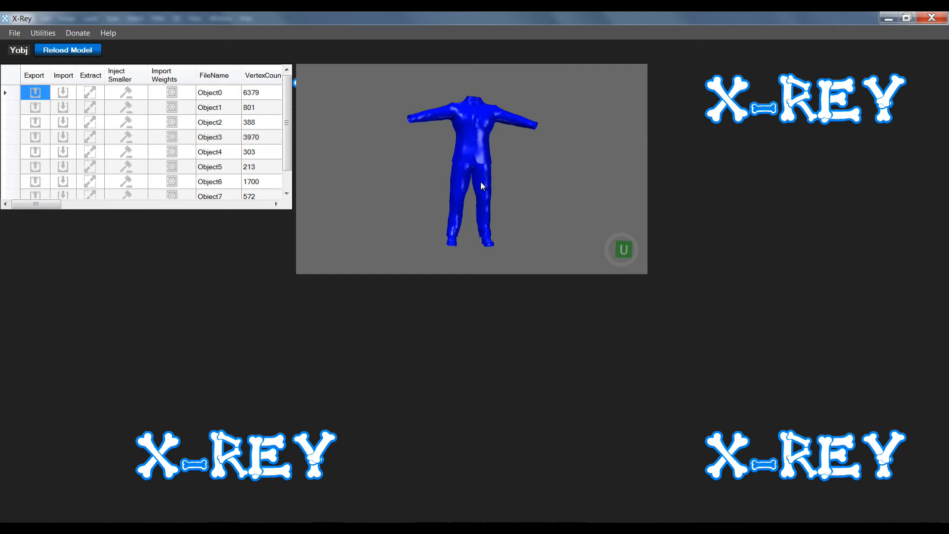
{"action": "mouse_move", "coordinate": [461, 216]}
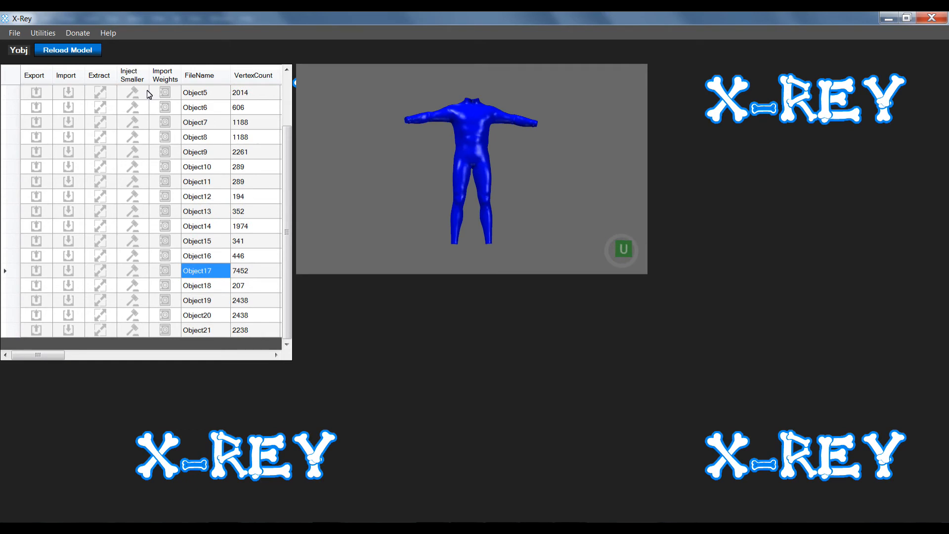
{"action": "mouse_move", "coordinate": [300, 192]}
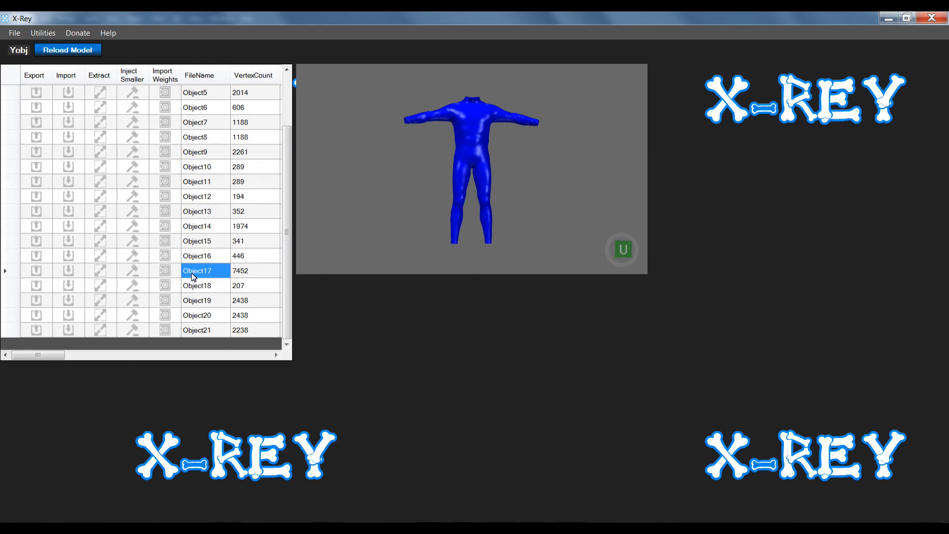
{"action": "right_click", "coordinate": [197, 271]}
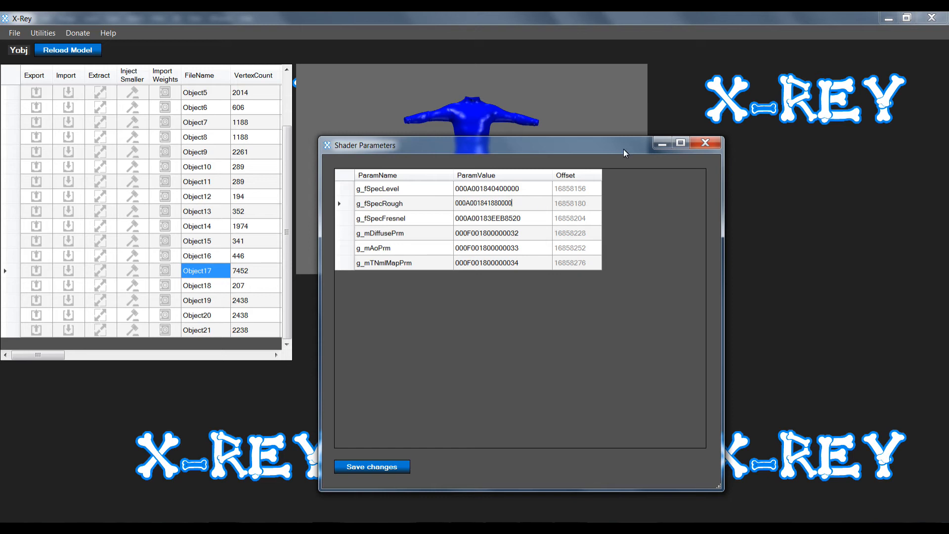
{"action": "mouse_move", "coordinate": [566, 217]}
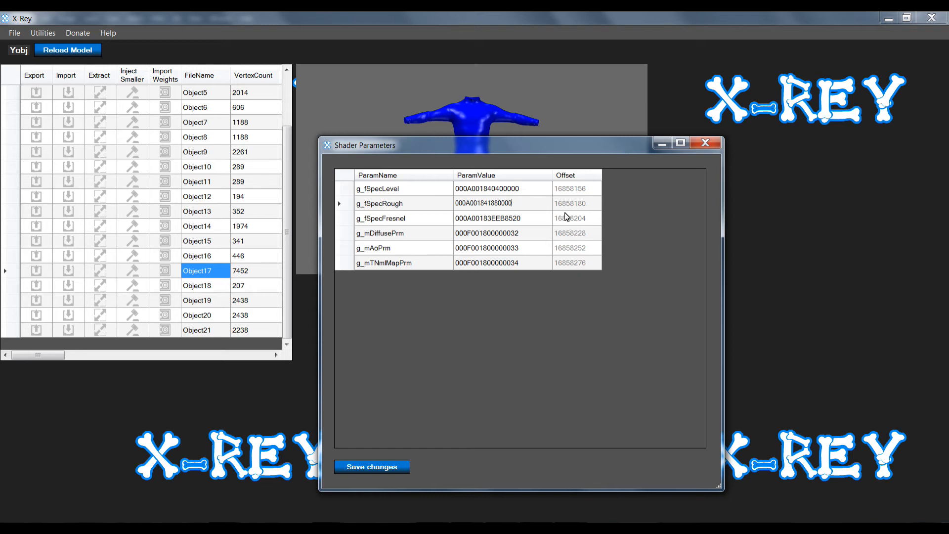
{"action": "mouse_move", "coordinate": [576, 185]}
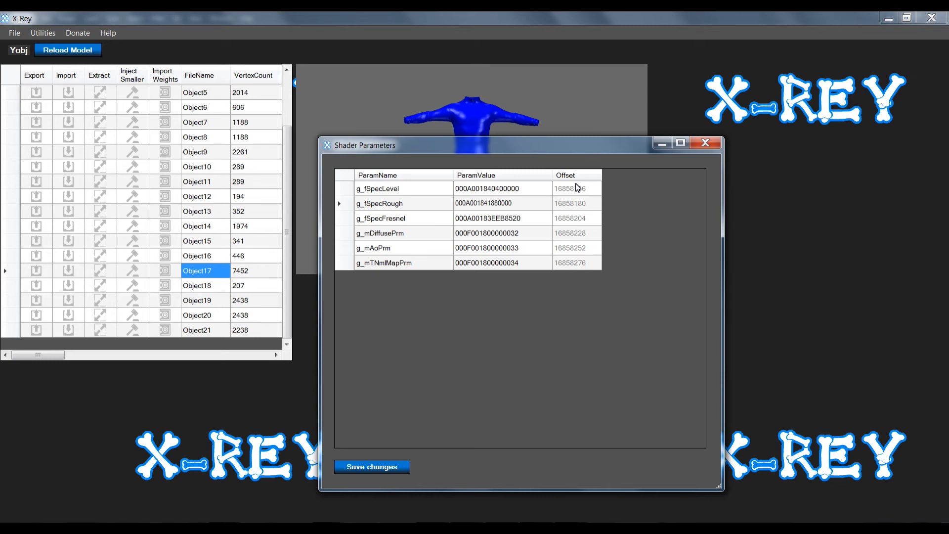
{"action": "mouse_move", "coordinate": [524, 192]}
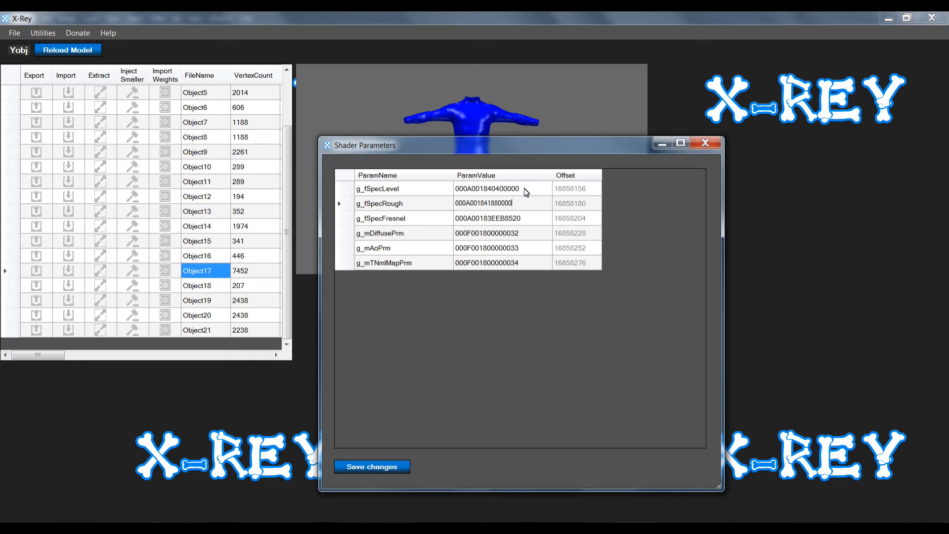
{"action": "mouse_move", "coordinate": [514, 202]}
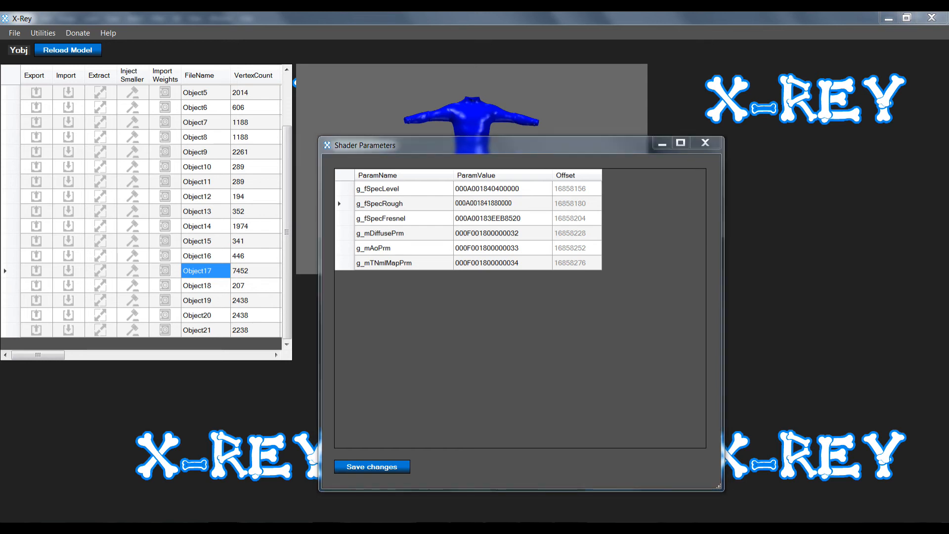
{"action": "left_click", "coordinate": [67, 49]}
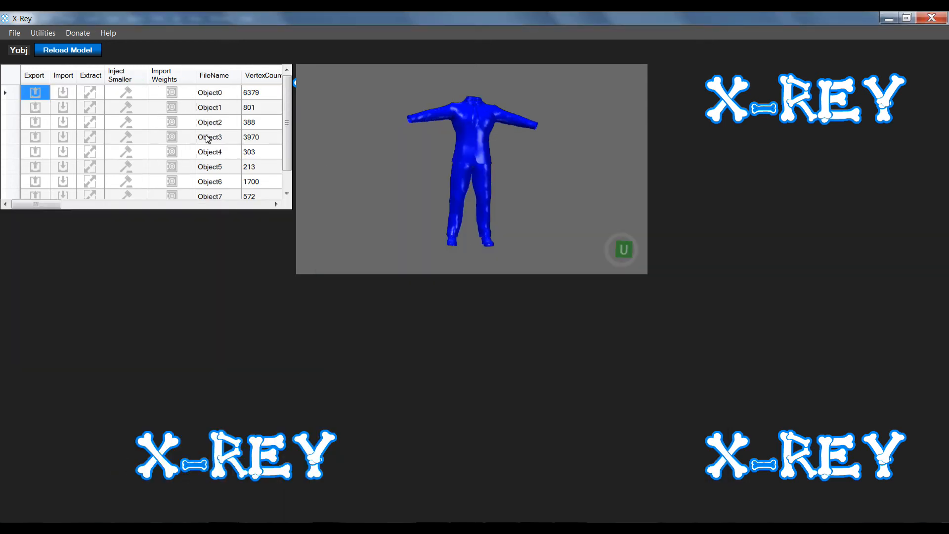
{"action": "left_click", "coordinate": [208, 92]}
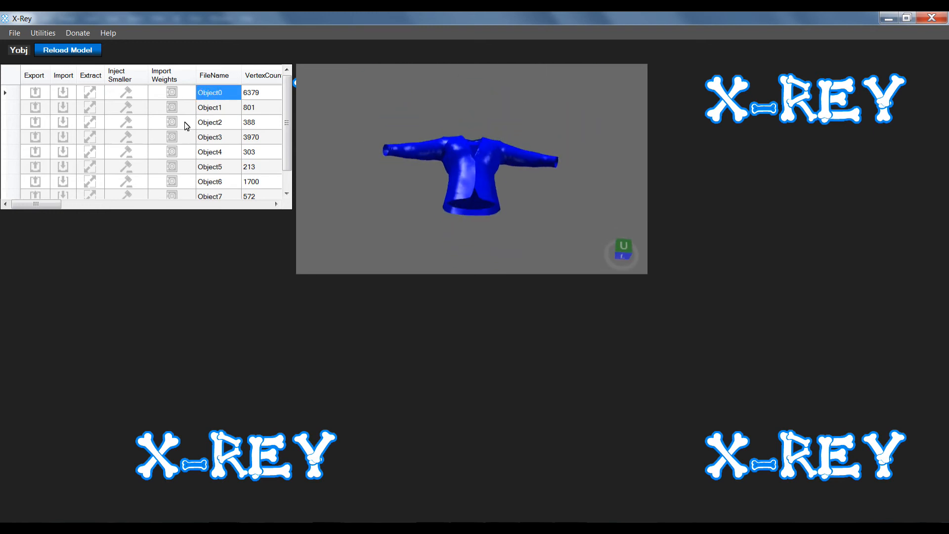
{"action": "right_click", "coordinate": [188, 122]}
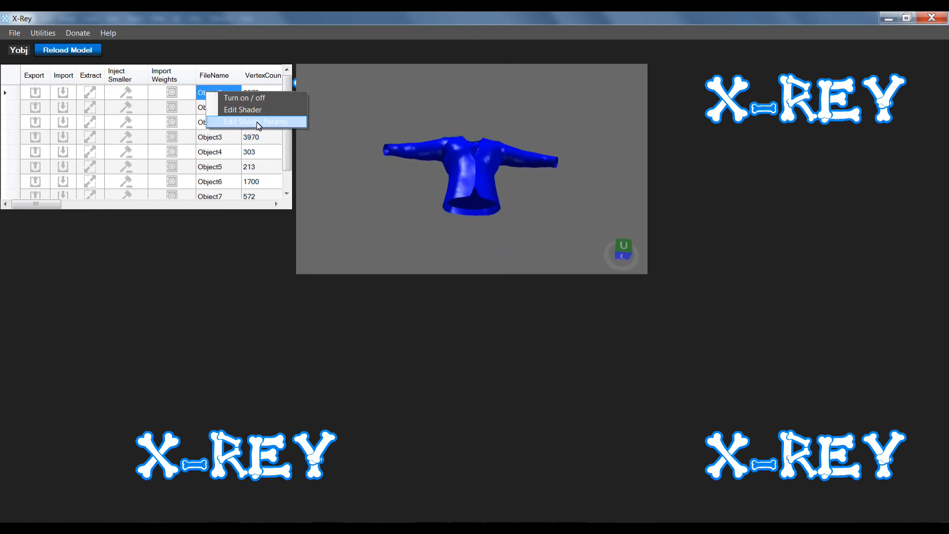
{"action": "left_click", "coordinate": [255, 121]}
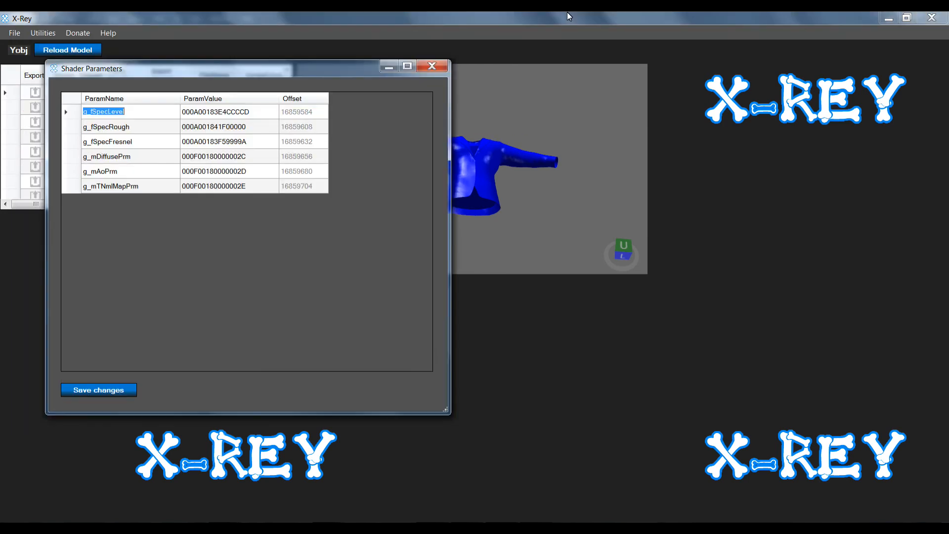
{"action": "mouse_move", "coordinate": [691, 176]}
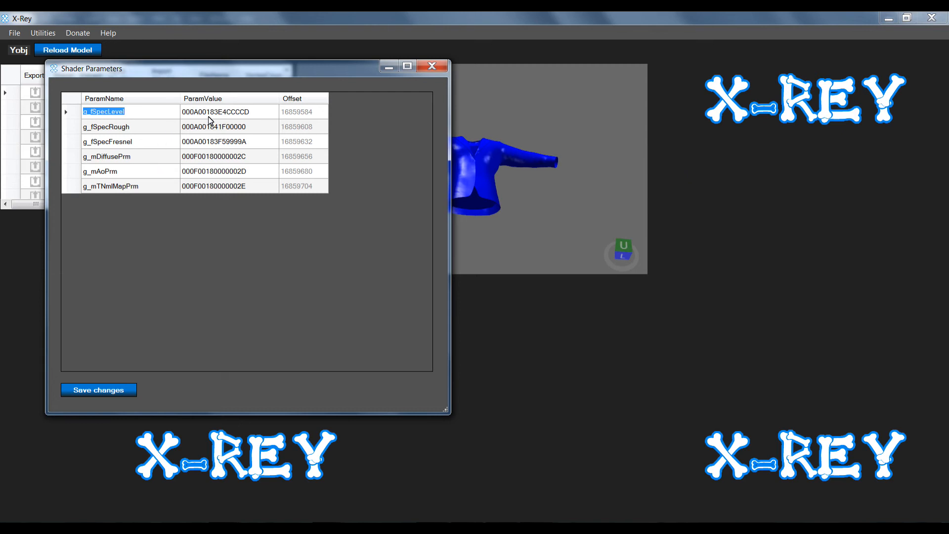
{"action": "mouse_move", "coordinate": [108, 127]}
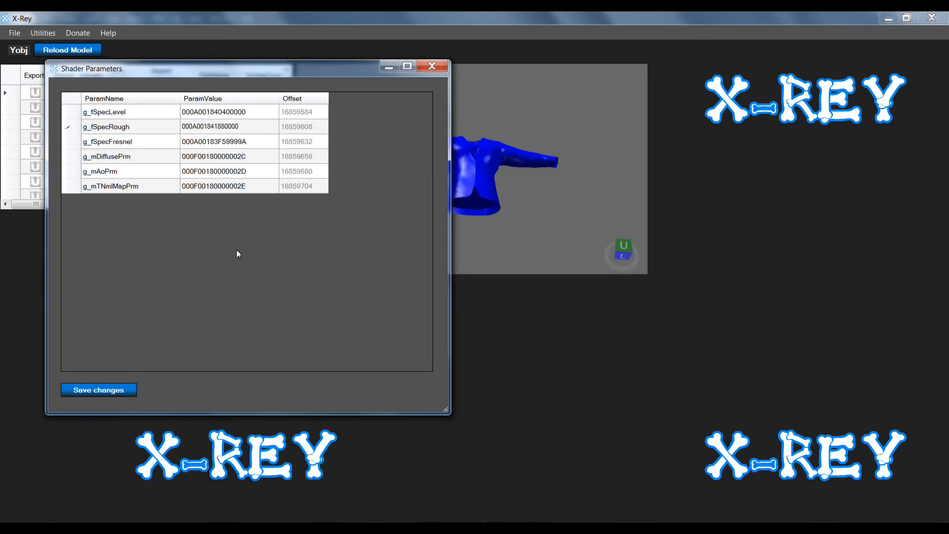
{"action": "left_click", "coordinate": [228, 126]}
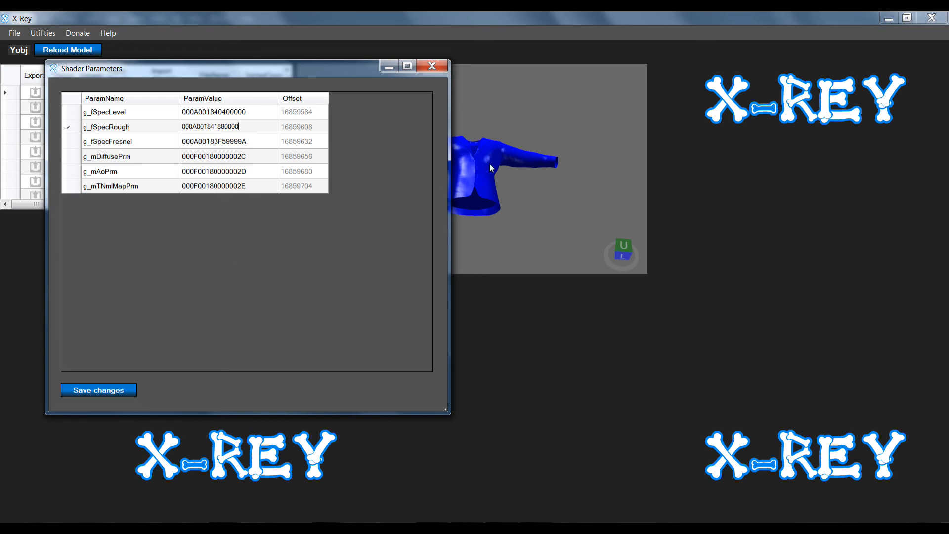
{"action": "left_click", "coordinate": [432, 66]}
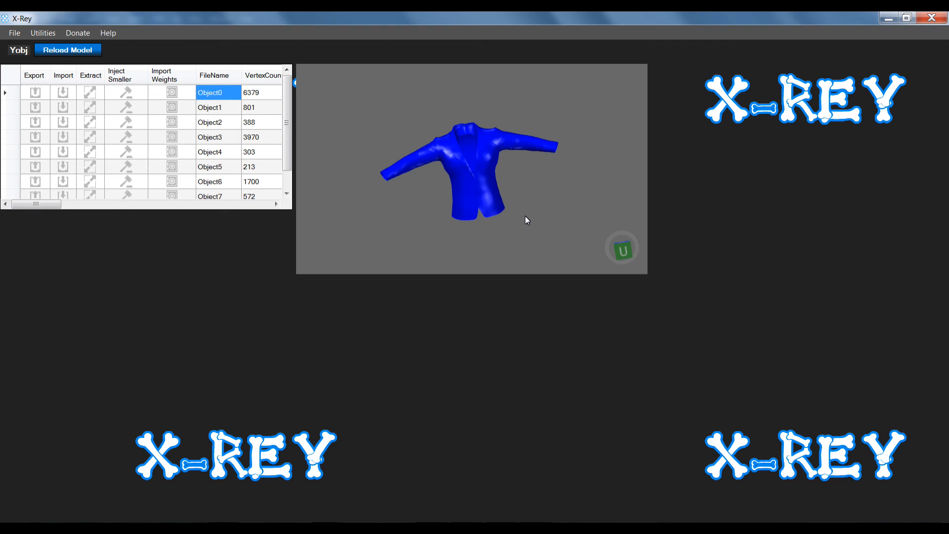
{"action": "mouse_move", "coordinate": [381, 252]}
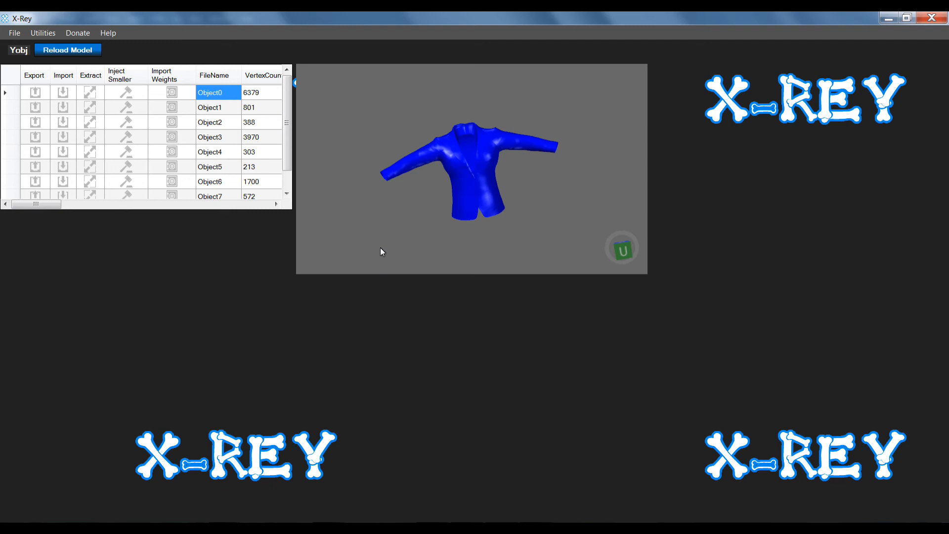
- Bring up the body model and set Object2's Shader Name to yCS_gear
{"action": "left_click", "coordinate": [68, 49]}
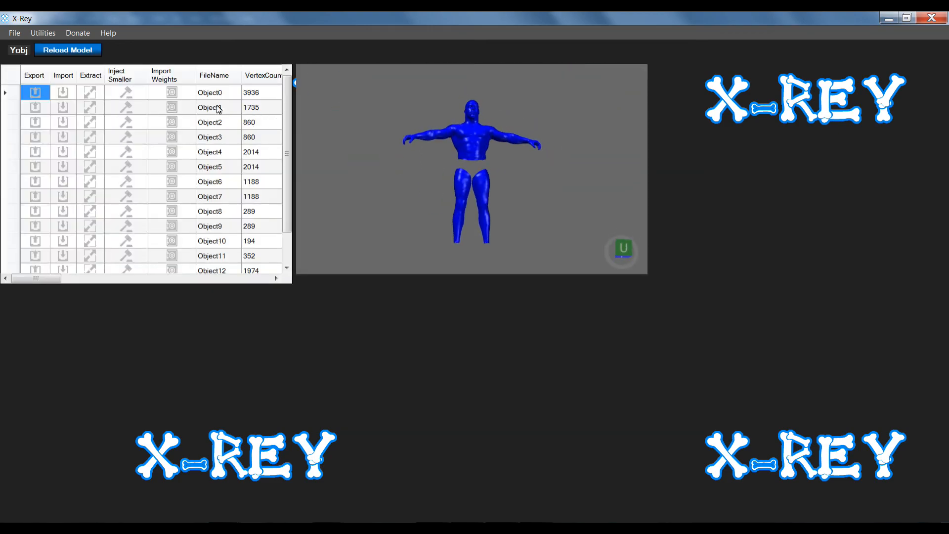
{"action": "left_click", "coordinate": [210, 122]}
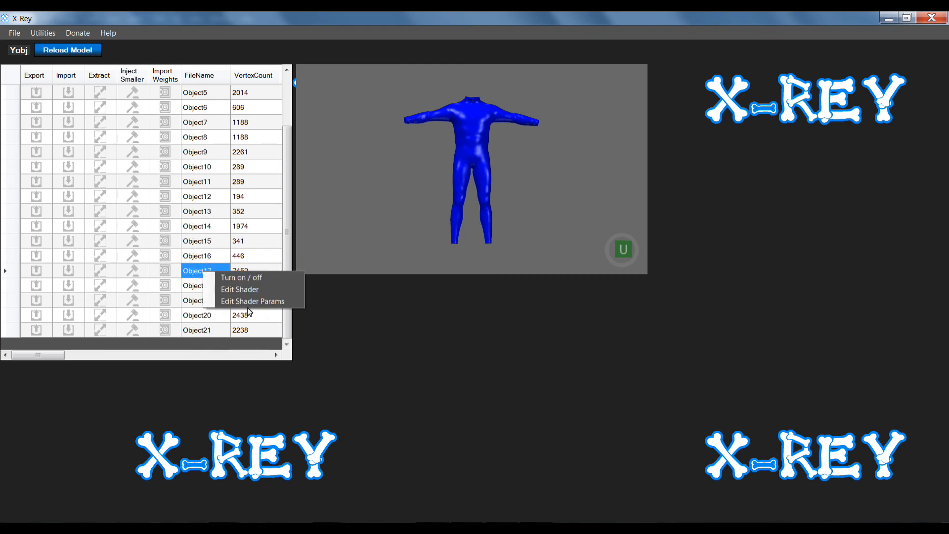
{"action": "left_click", "coordinate": [240, 289]}
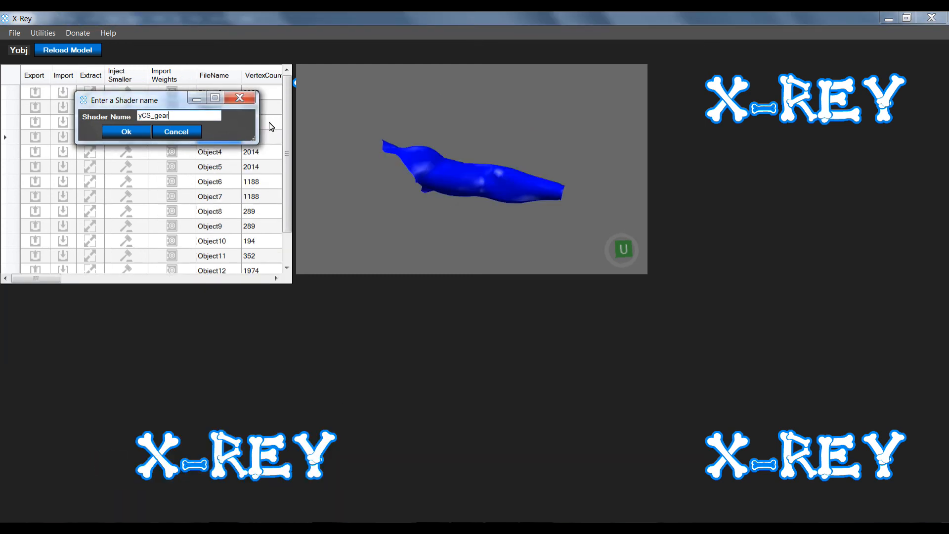
{"action": "left_click", "coordinate": [126, 132]}
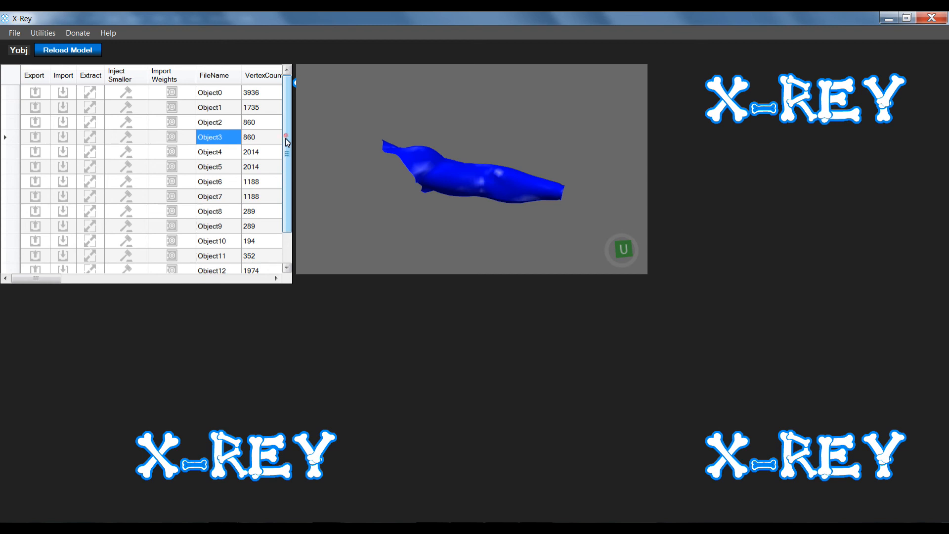
{"action": "scroll", "scroll_direction": "down", "scroll_amount": 3}
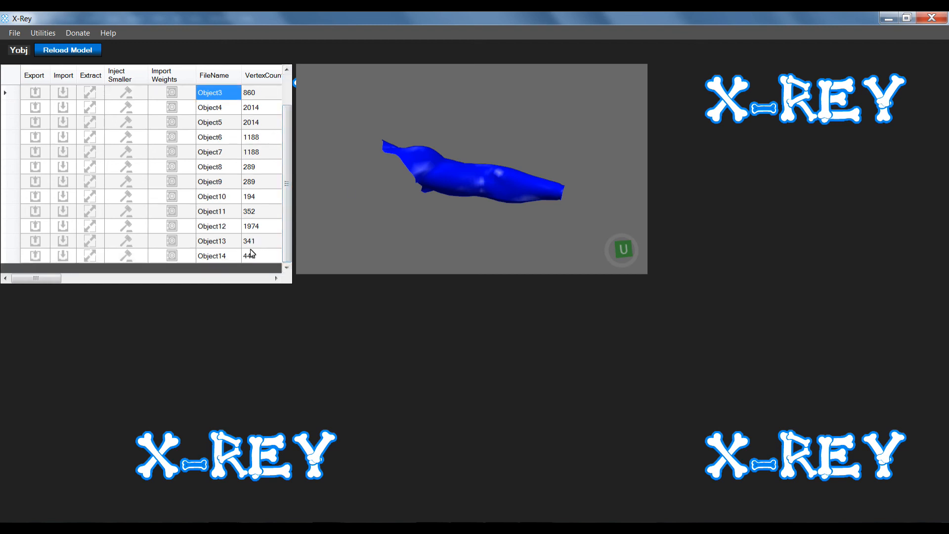
- Select Object14 in the body model's object table
{"action": "left_click", "coordinate": [211, 255]}
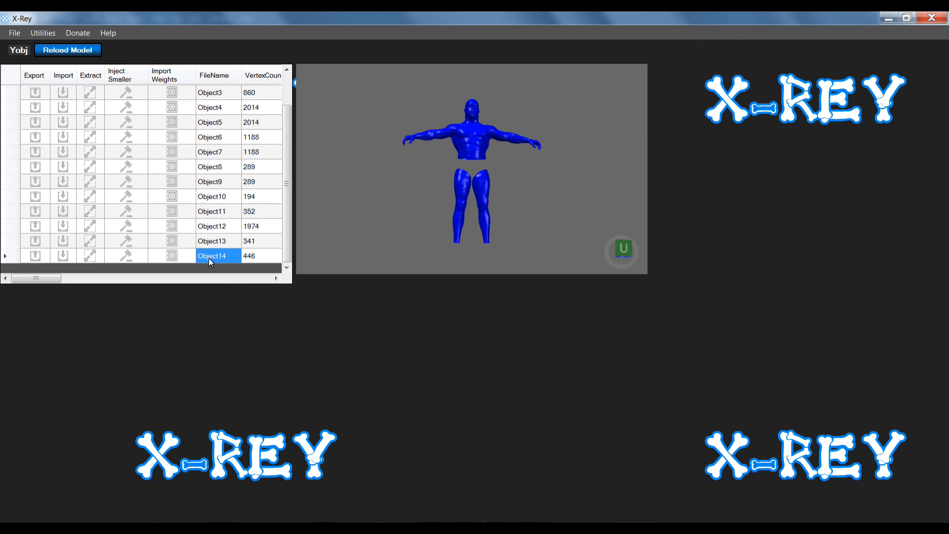
{"action": "mouse_move", "coordinate": [669, 287]}
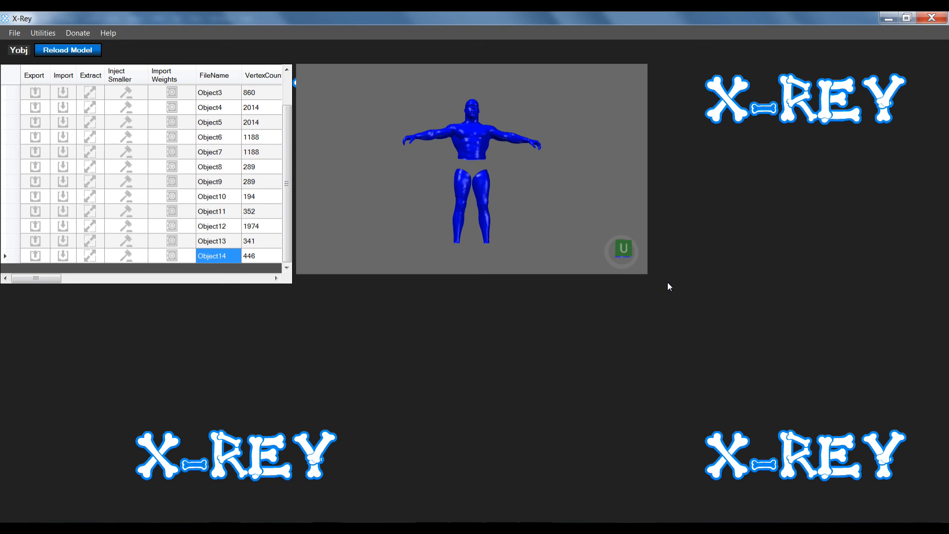
{"action": "mouse_move", "coordinate": [205, 336]}
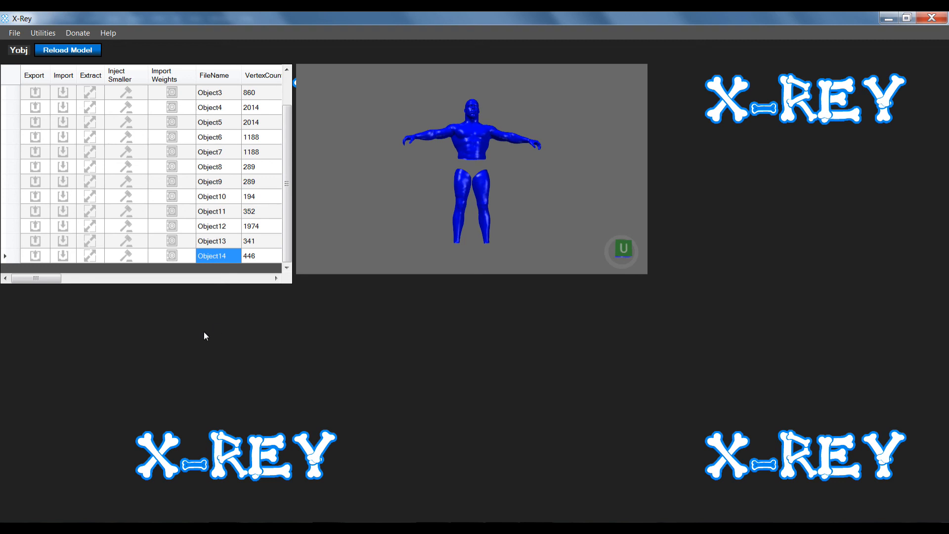
- Turn Object14's rendering off from its right-click Turn on / off option
{"action": "right_click", "coordinate": [217, 255]}
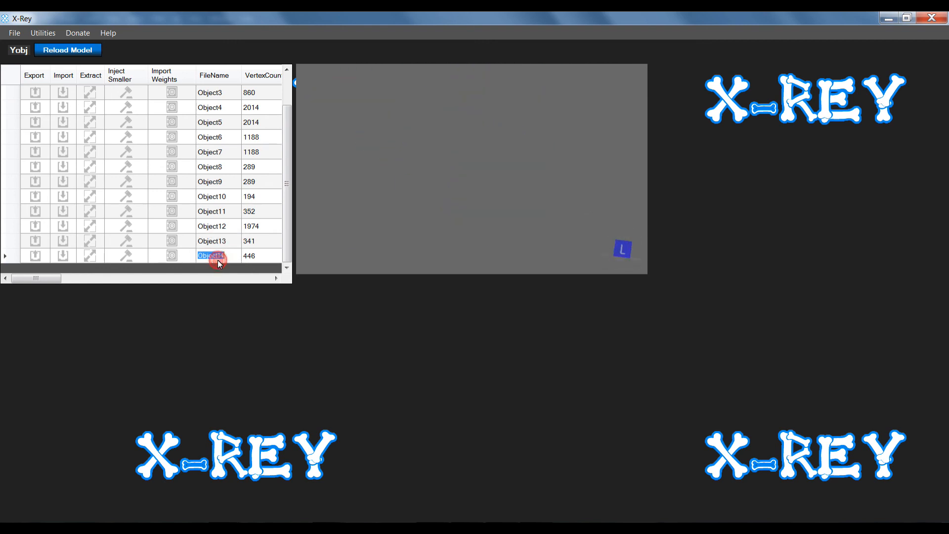
{"action": "left_click", "coordinate": [211, 181]}
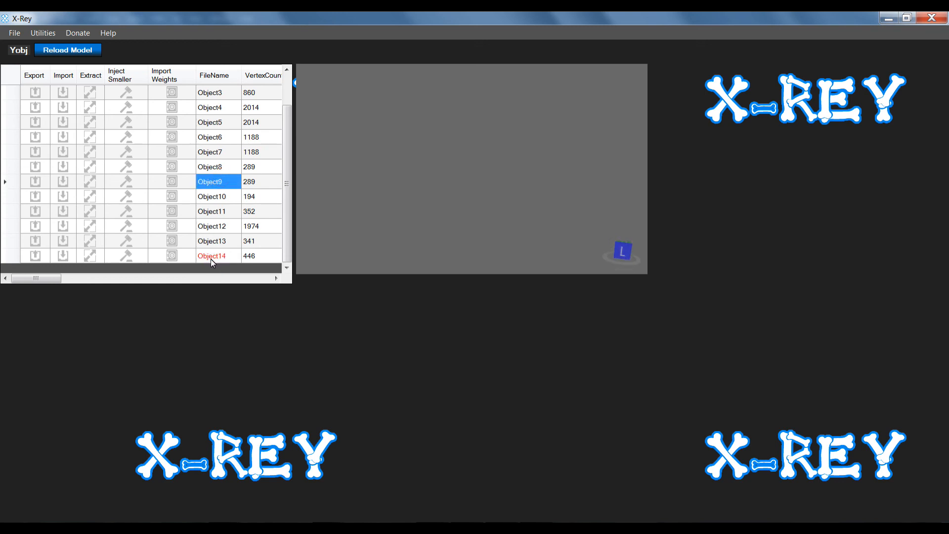
{"action": "mouse_move", "coordinate": [217, 263]}
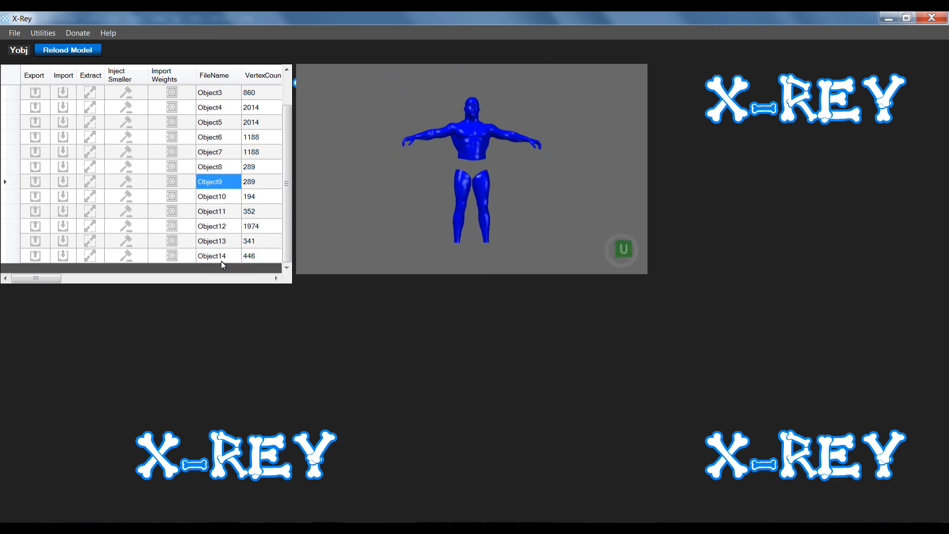
- Select Object14 in the object table so only its two ring pieces show
{"action": "left_click", "coordinate": [212, 255]}
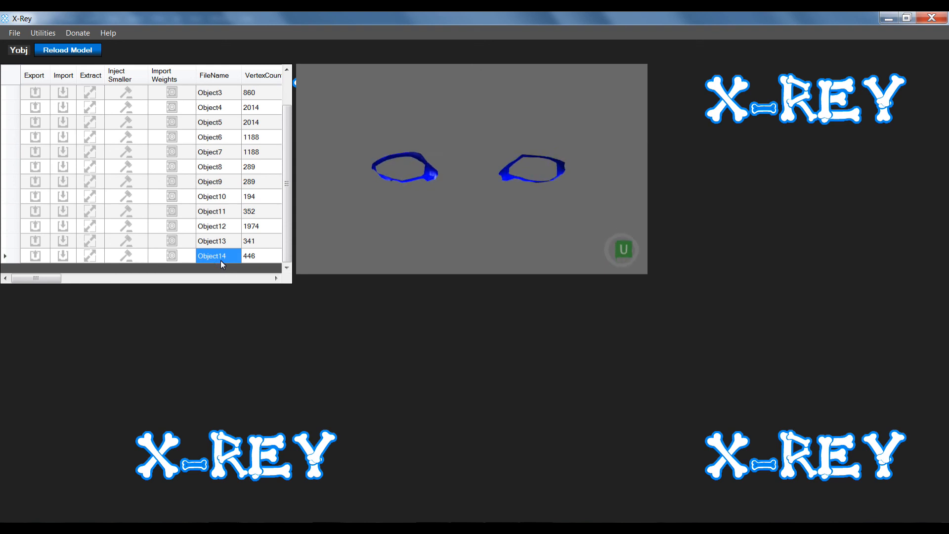
{"action": "mouse_move", "coordinate": [404, 211]}
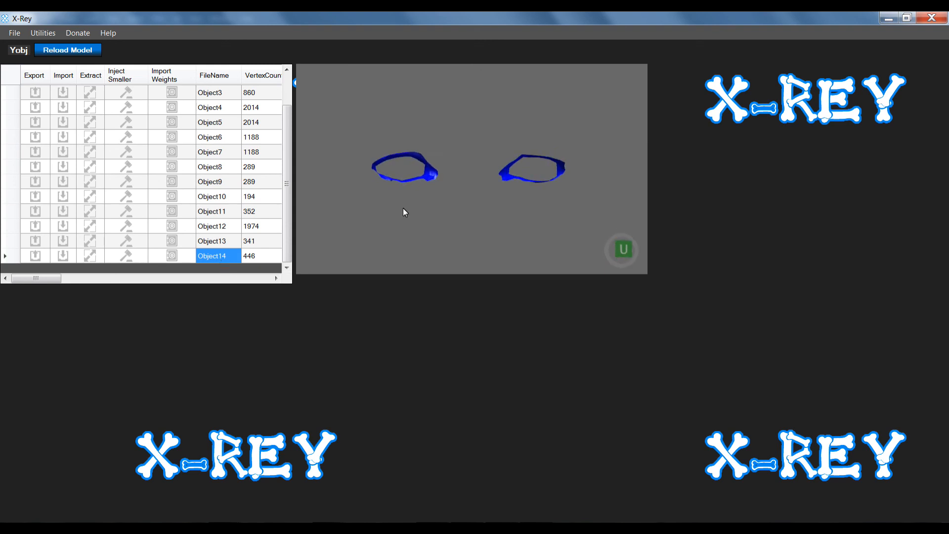
{"action": "mouse_move", "coordinate": [516, 169]}
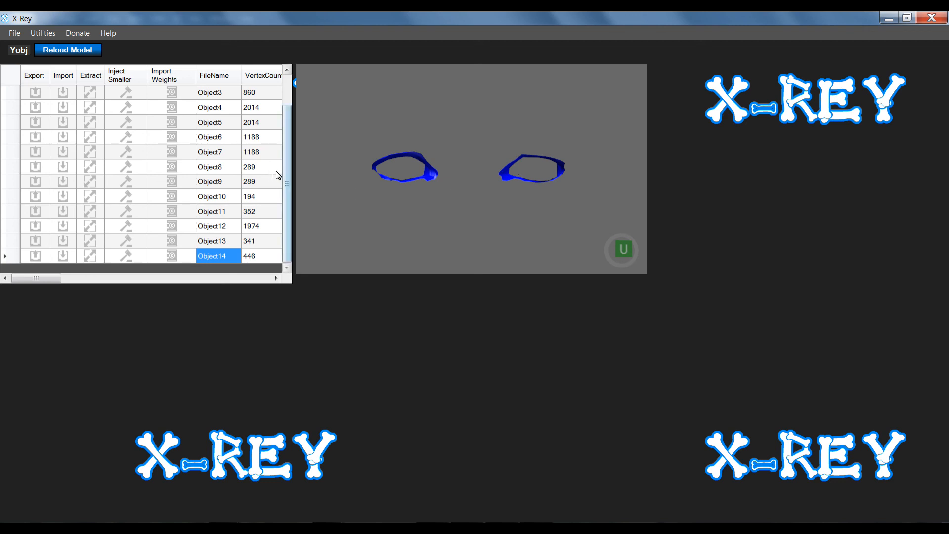
{"action": "scroll", "scroll_direction": "up", "scroll_amount": 3}
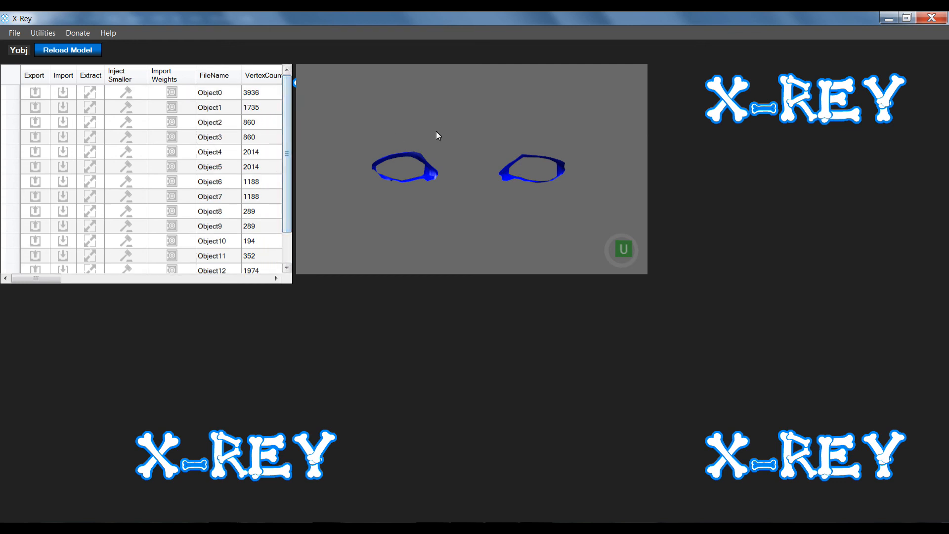